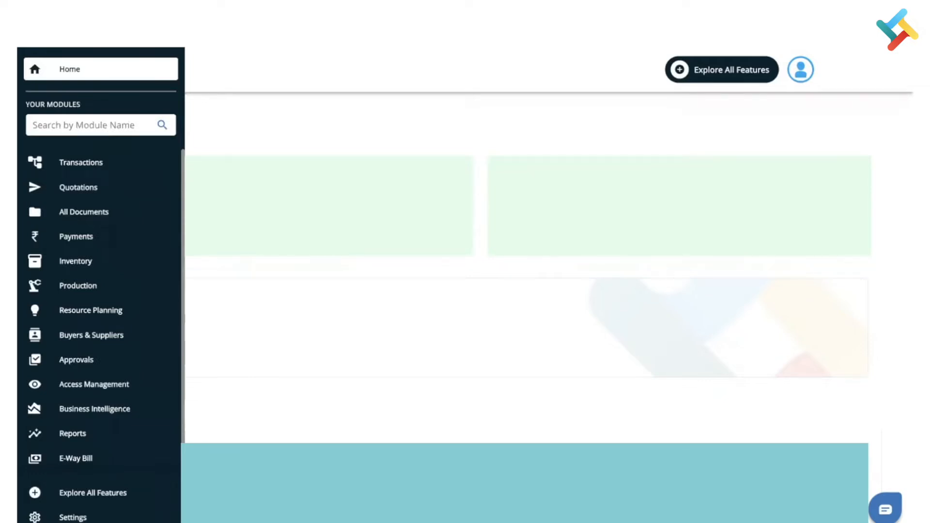
Step: Go to the Transactions module from the Home sidebar's Your Modules
click(82, 163)
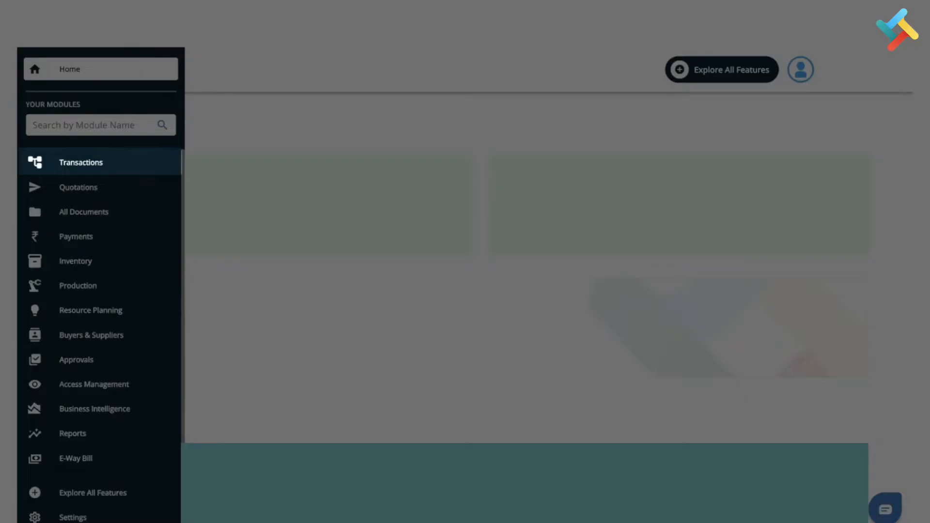
click(80, 163)
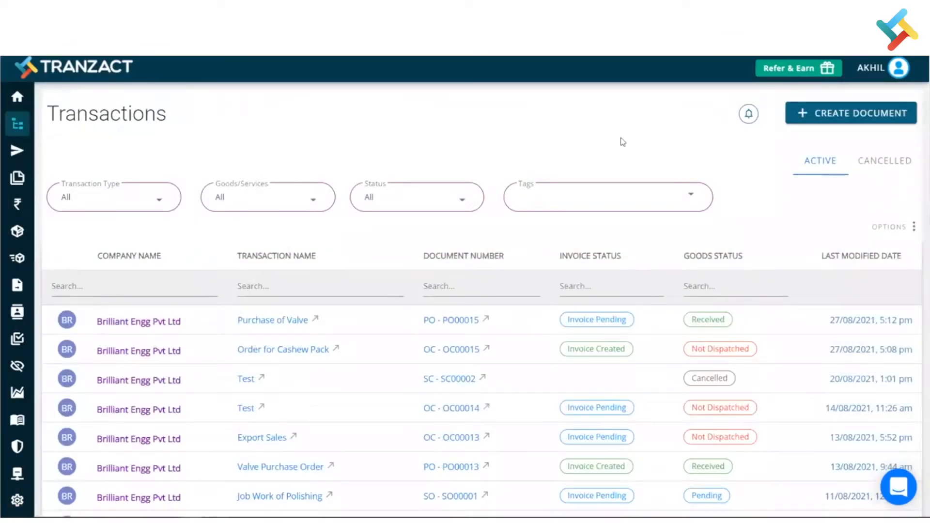
mouse_move(729, 105)
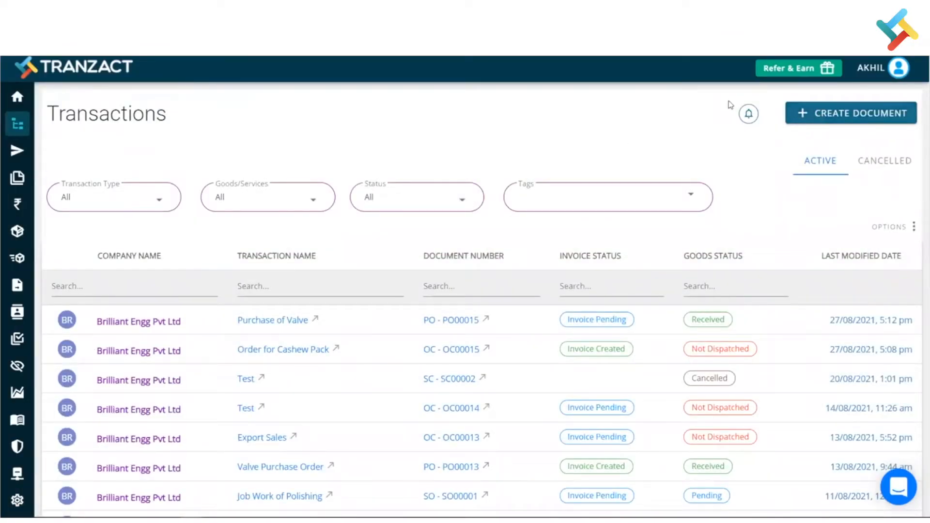
mouse_move(747, 114)
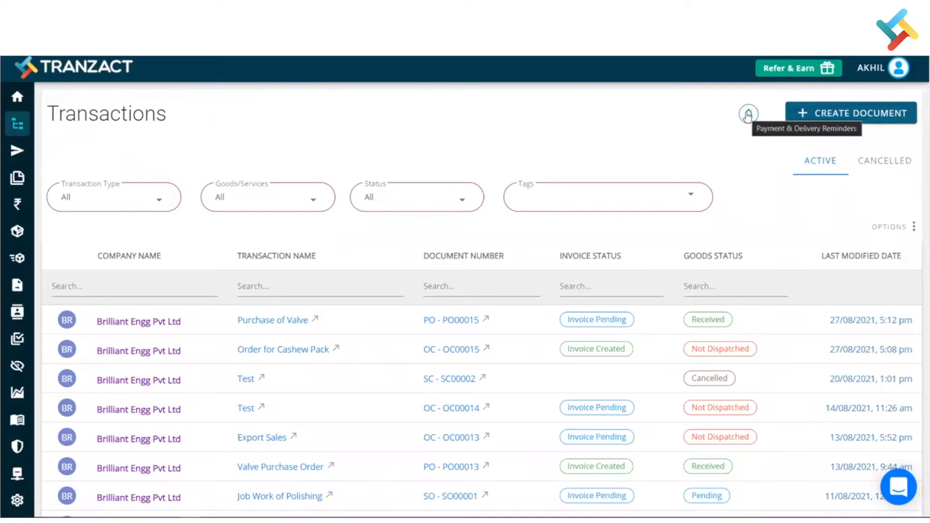
Step: Show the Payment & Delivery Reminders list and review its columns through Stop When
click(747, 114)
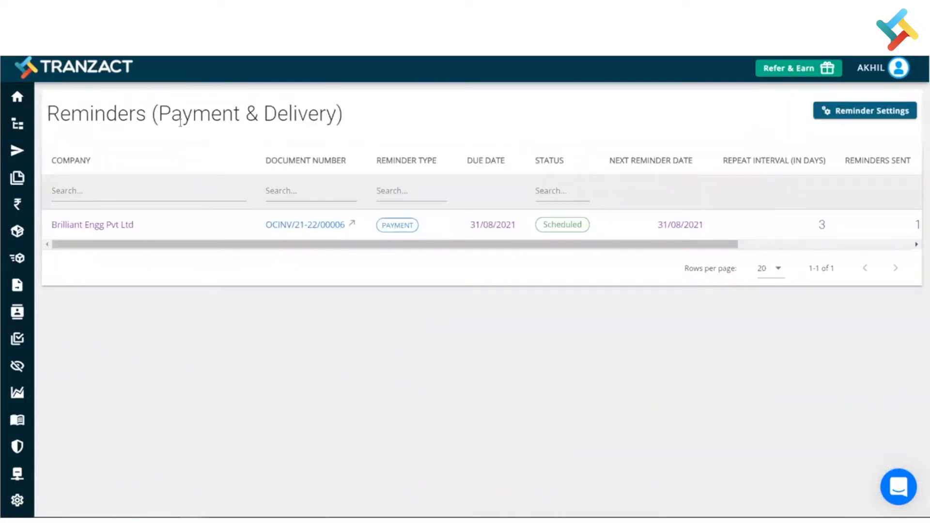
mouse_move(347, 112)
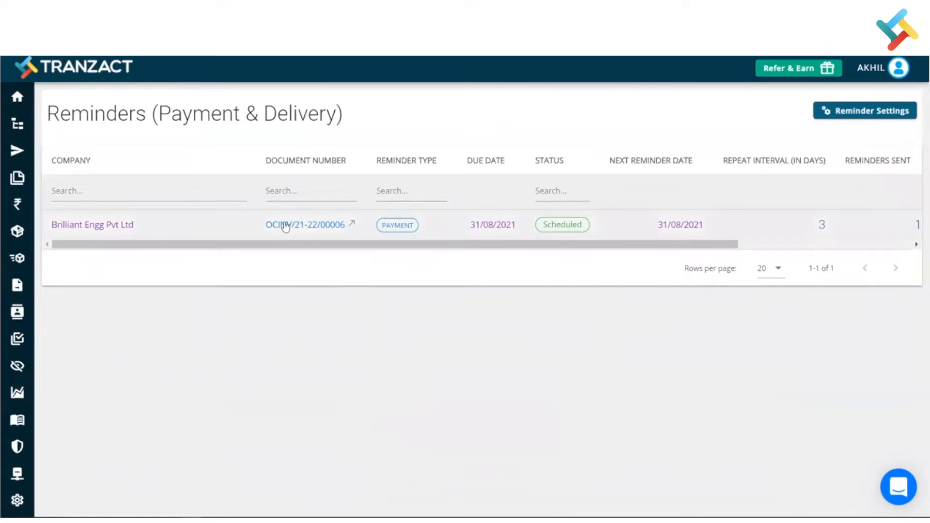
mouse_move(417, 233)
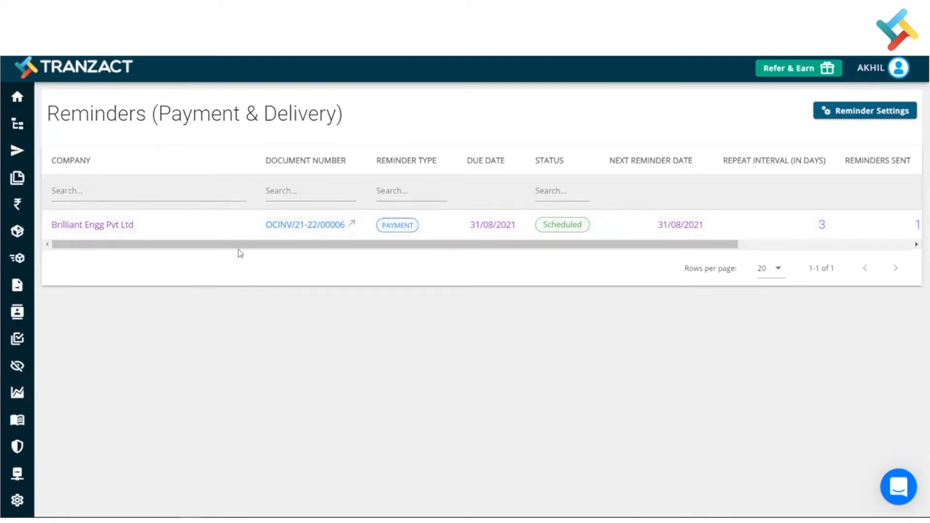
mouse_move(366, 209)
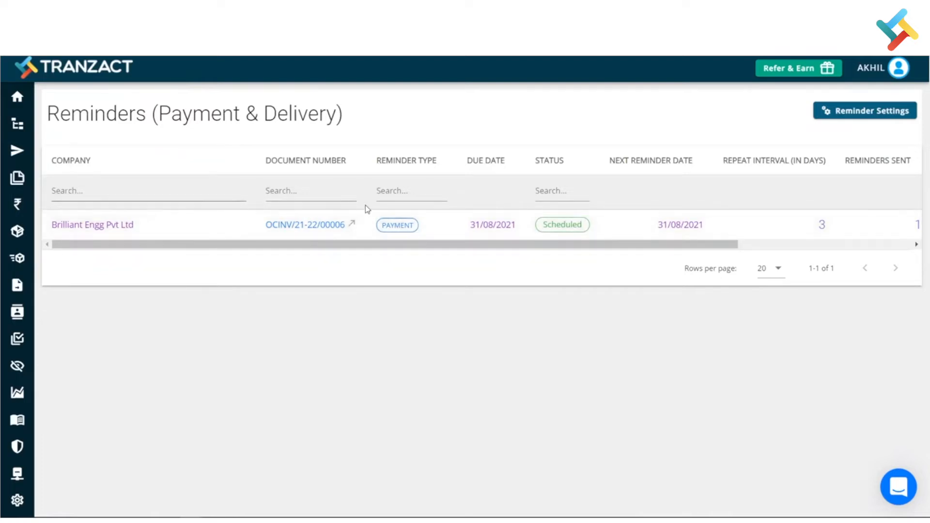
mouse_move(606, 222)
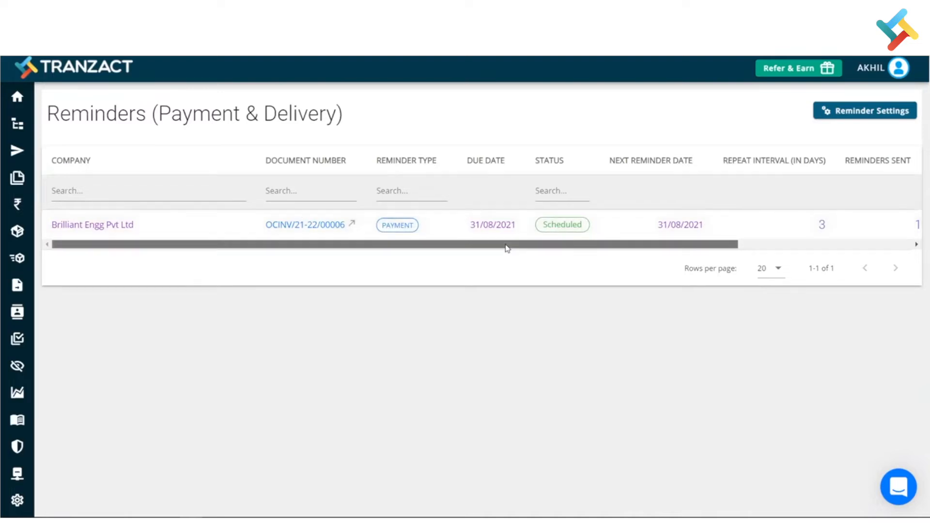
scroll(right, 3)
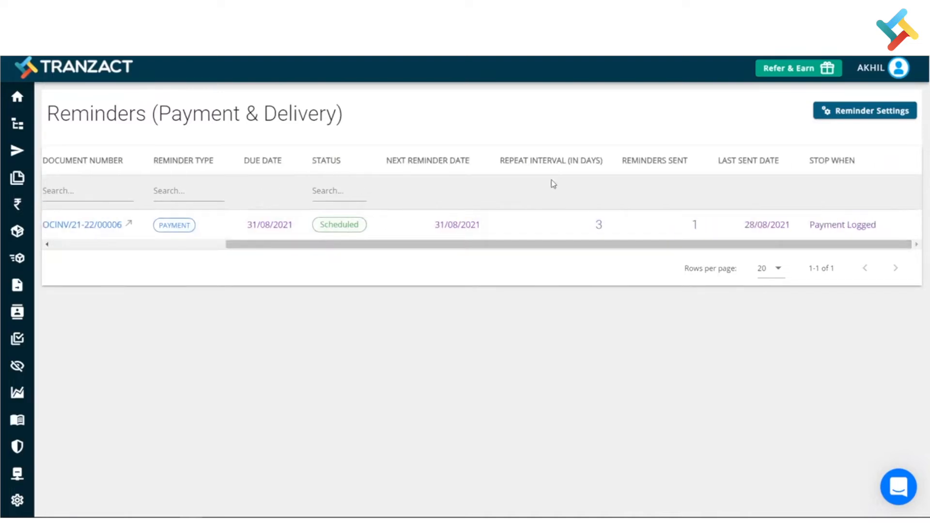
click(748, 161)
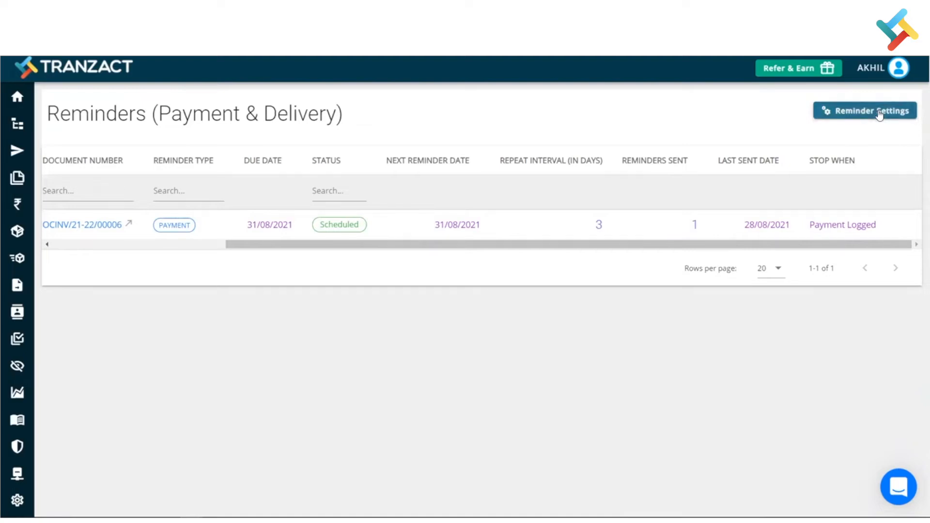
Step: Go to Reminder Settings listing the purchase order and invoice reminder rules
click(864, 111)
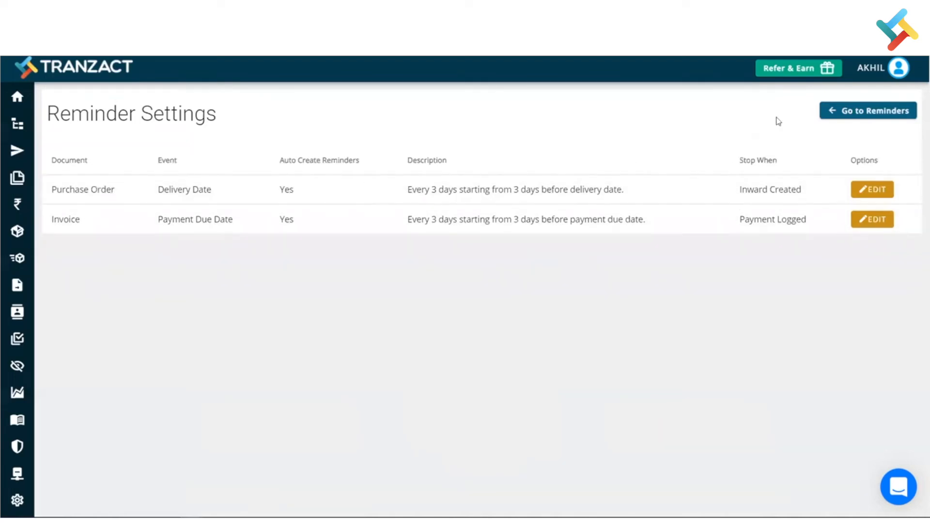
Step: Edit the Purchase Order reminder, toggling auto-create off and back on, and show the start-timing options
click(871, 190)
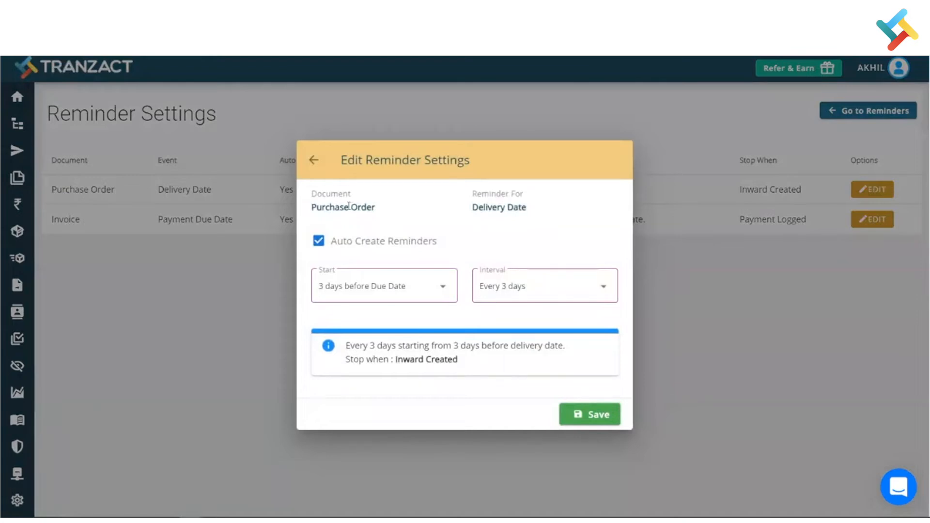
mouse_move(362, 214)
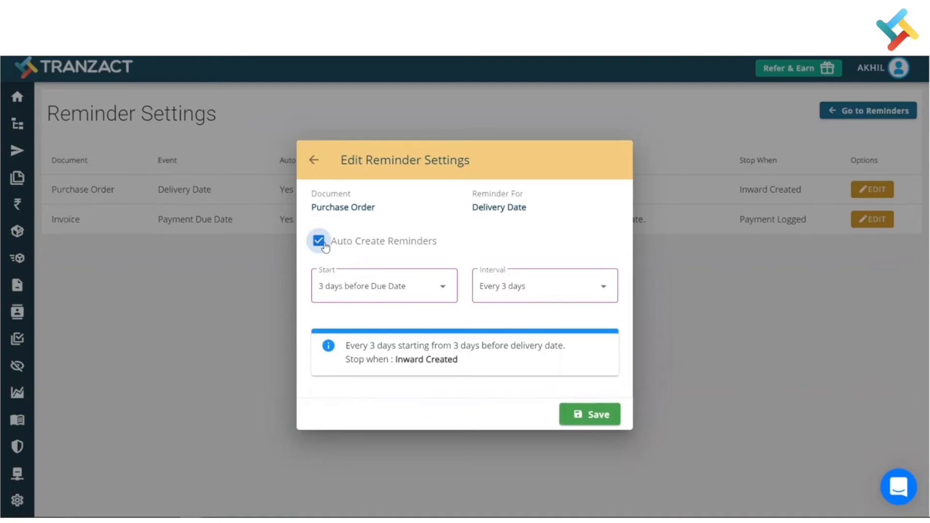
click(318, 240)
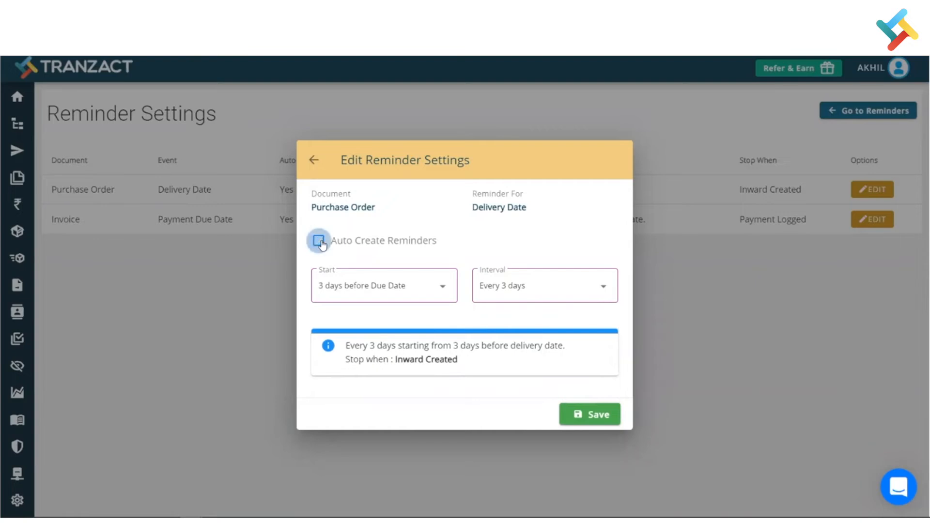
click(318, 240)
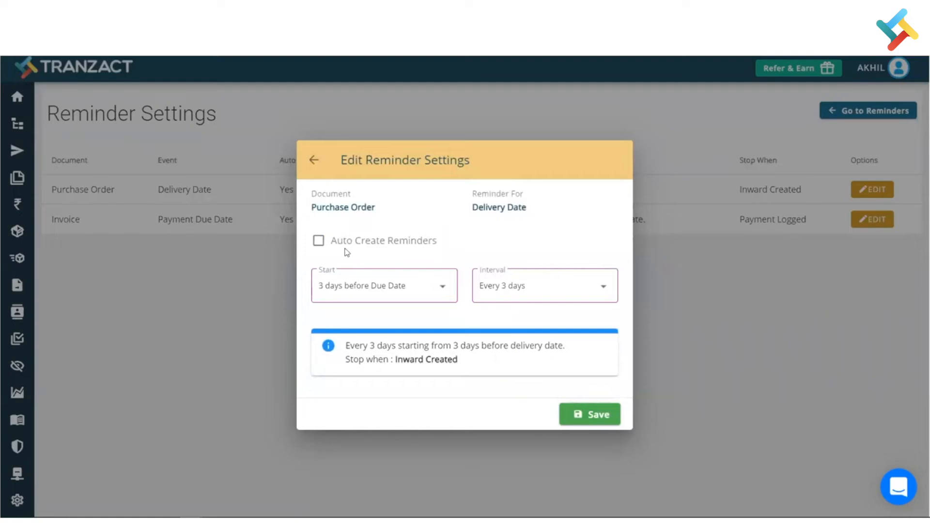
click(318, 240)
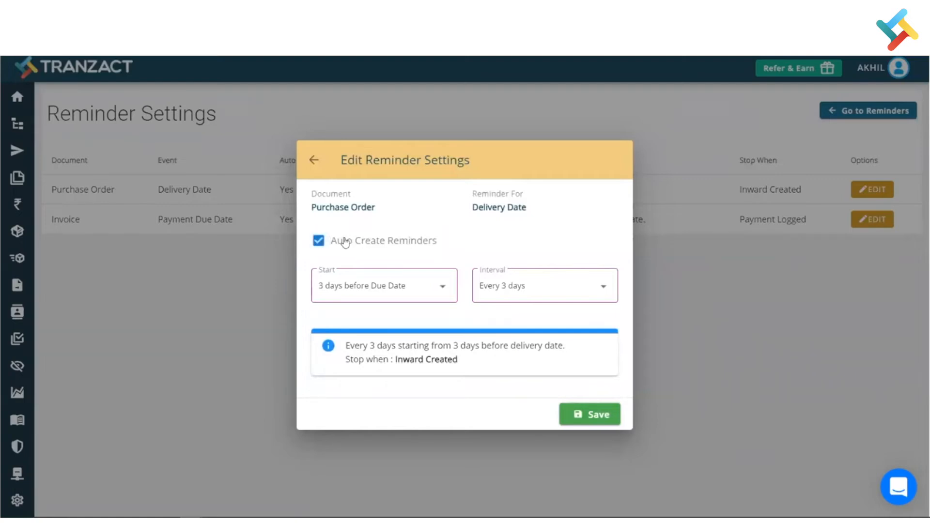
mouse_move(343, 279)
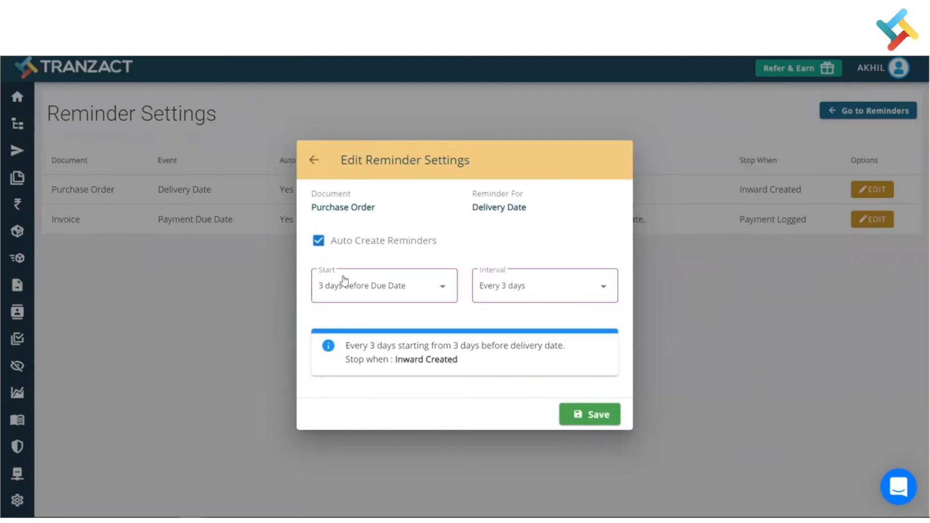
mouse_move(509, 287)
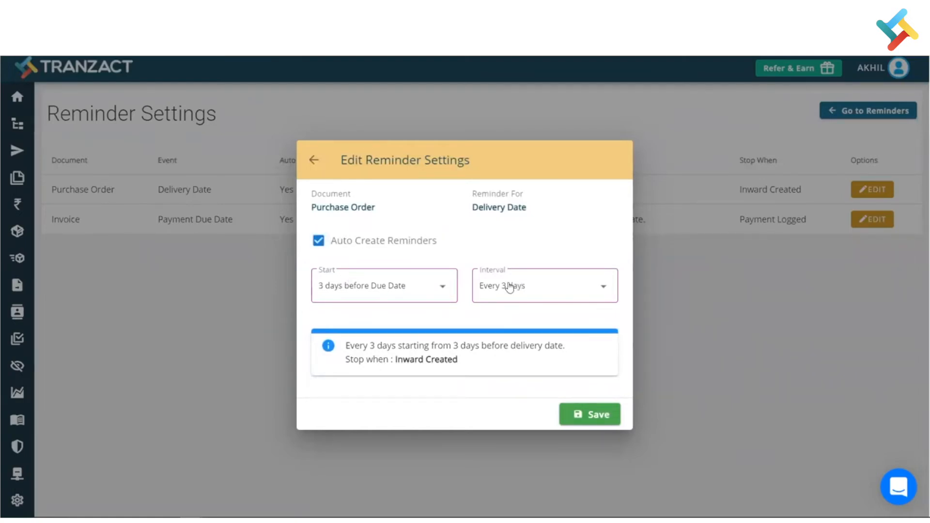
click(384, 285)
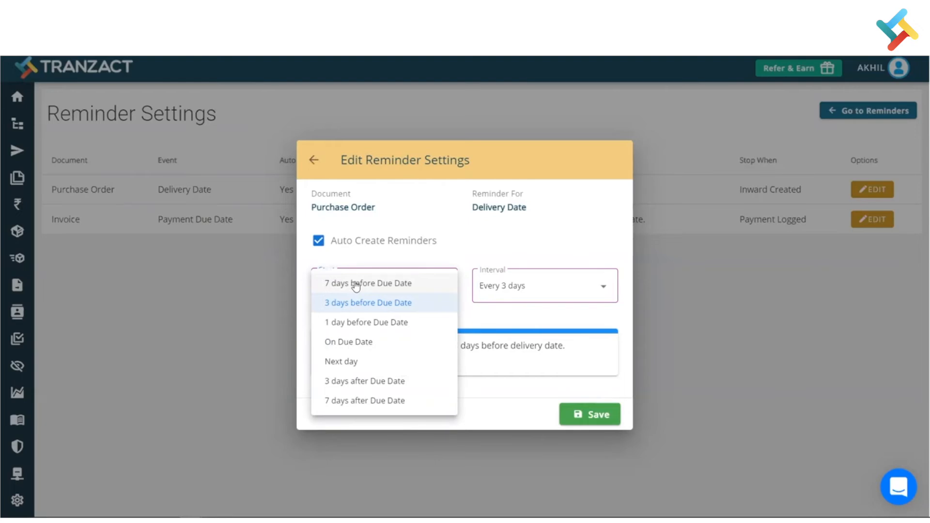
mouse_move(374, 285)
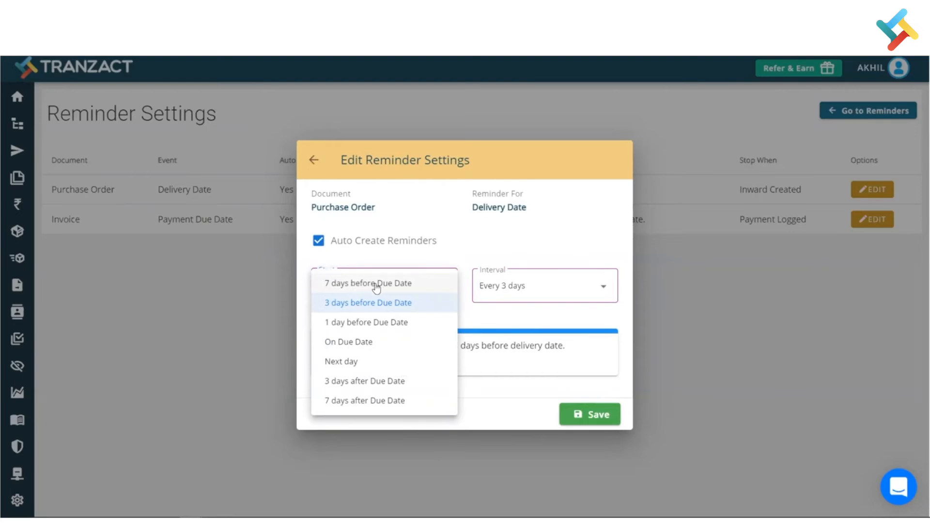
mouse_move(335, 353)
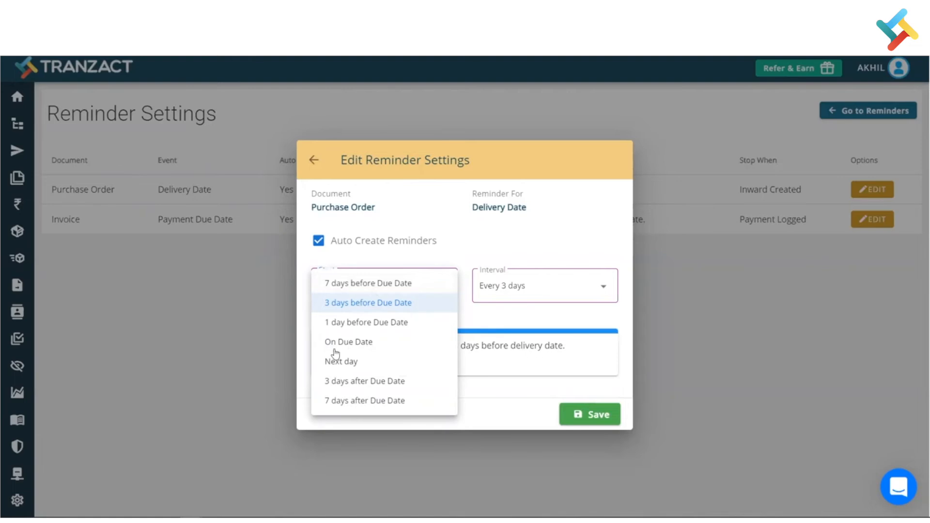
mouse_move(350, 366)
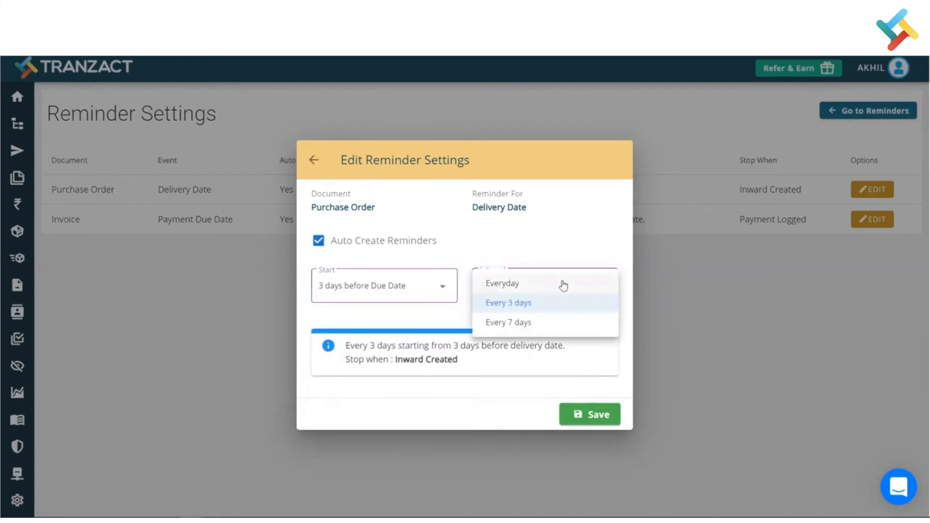
mouse_move(527, 286)
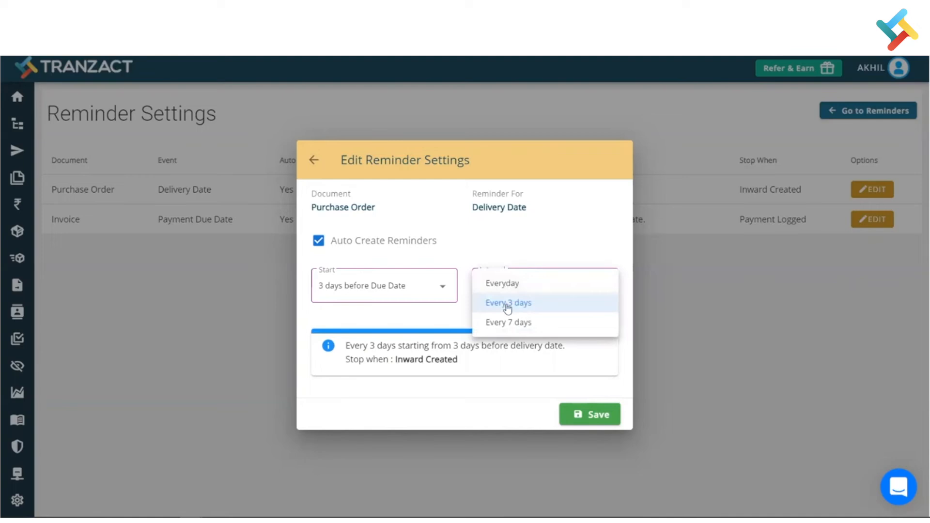
mouse_move(500, 325)
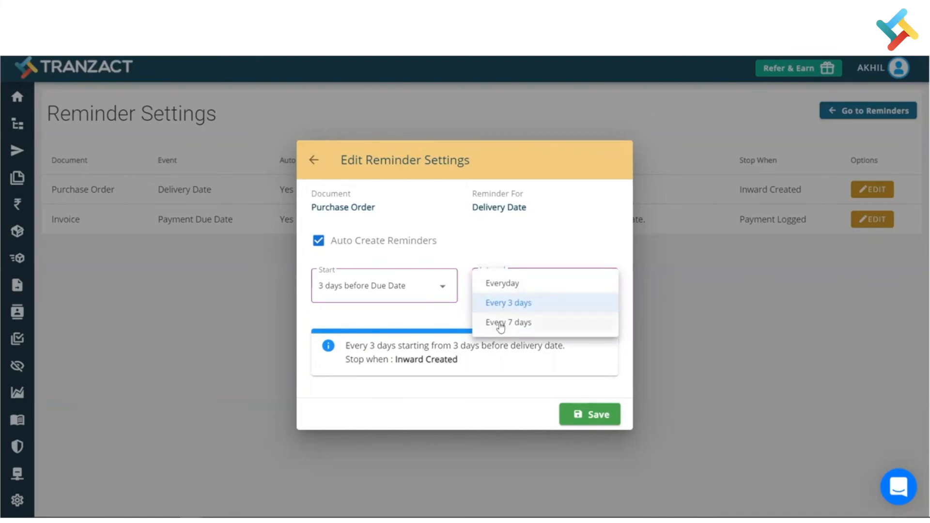
Step: Keep 3 days before Due Date and Every 3 days, then save the purchase order reminder
click(509, 302)
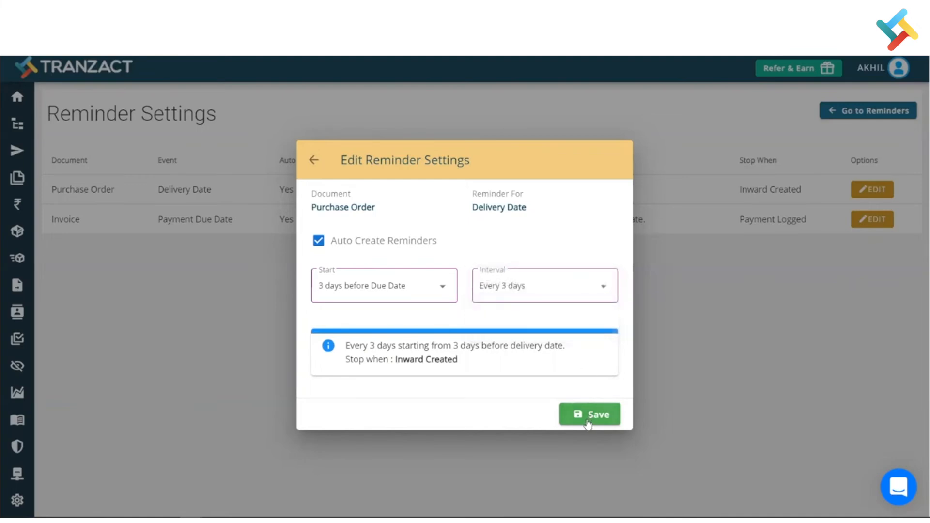
click(591, 414)
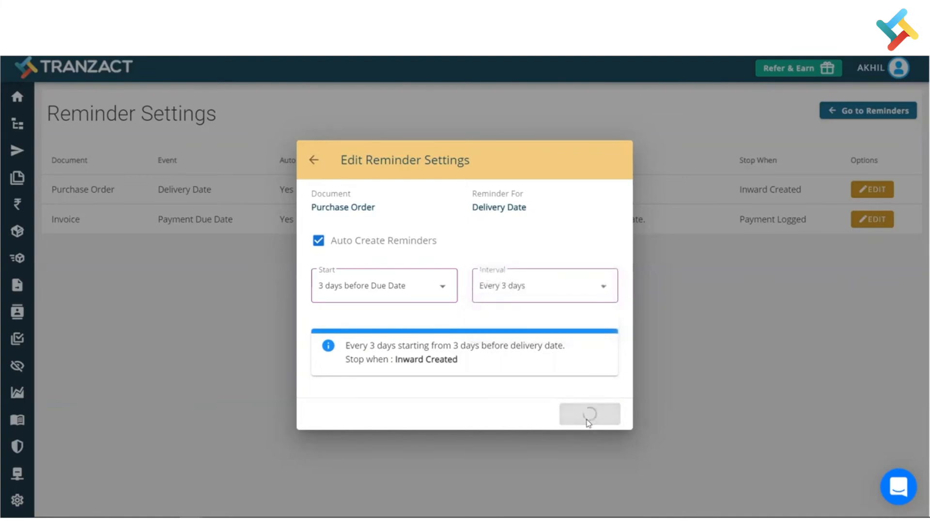
click(589, 415)
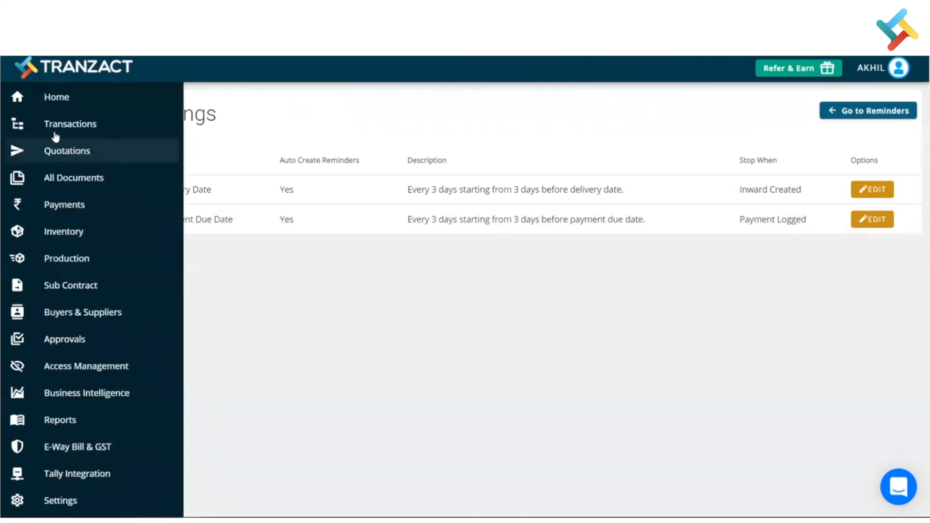
Step: Return to the Transactions list and open purchase order PO00015
click(70, 124)
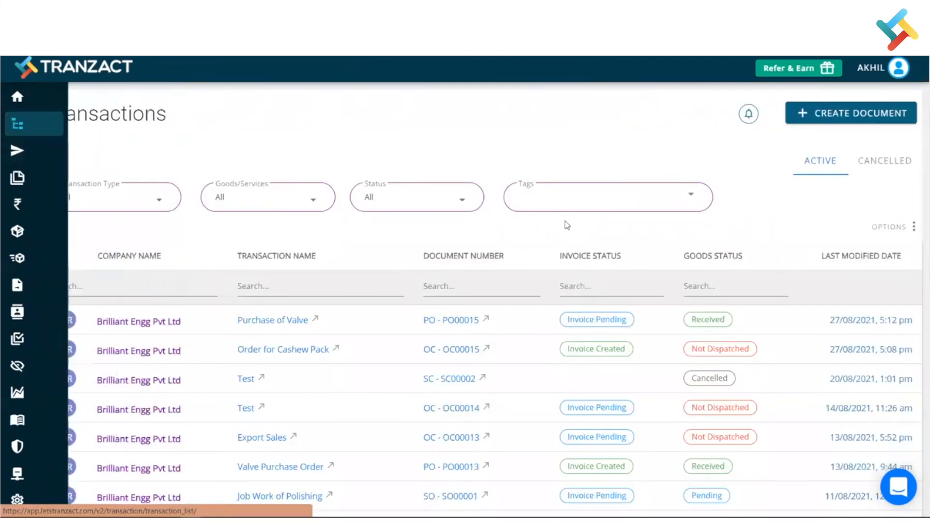
scroll(down, 3)
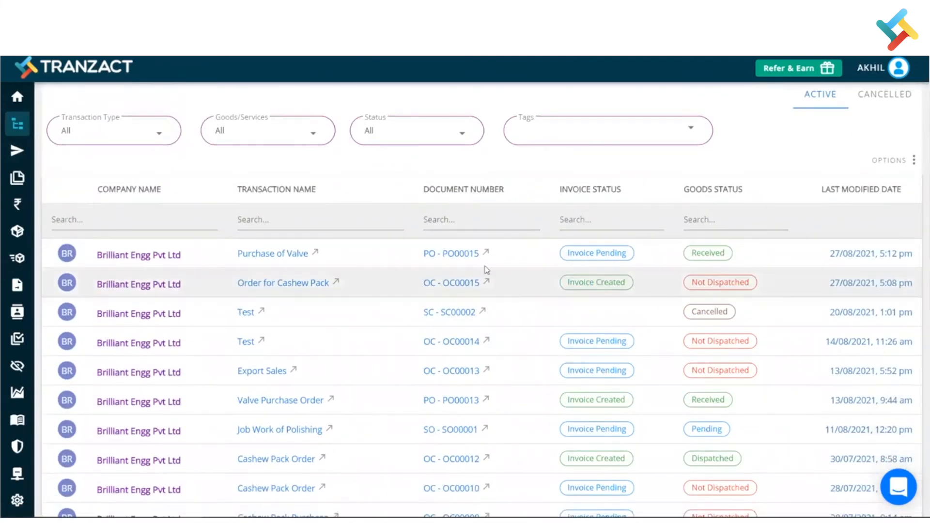
mouse_move(443, 255)
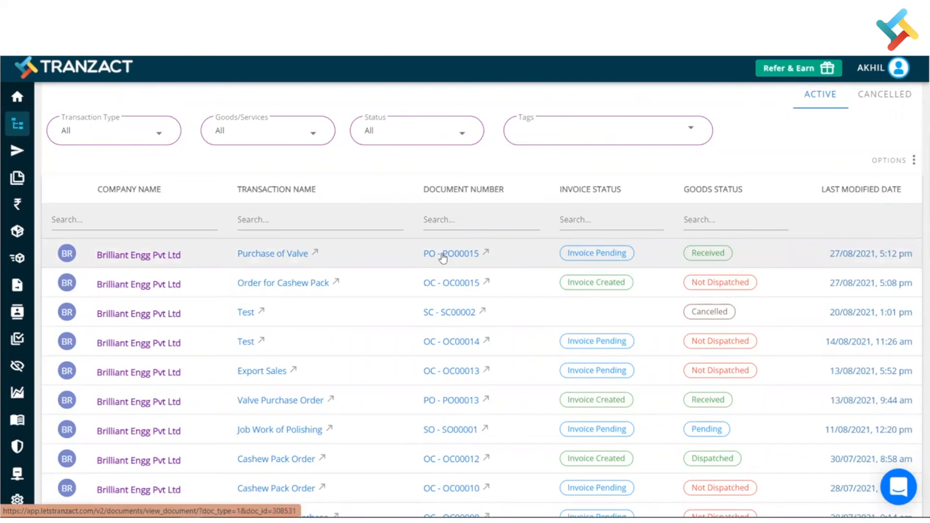
click(450, 254)
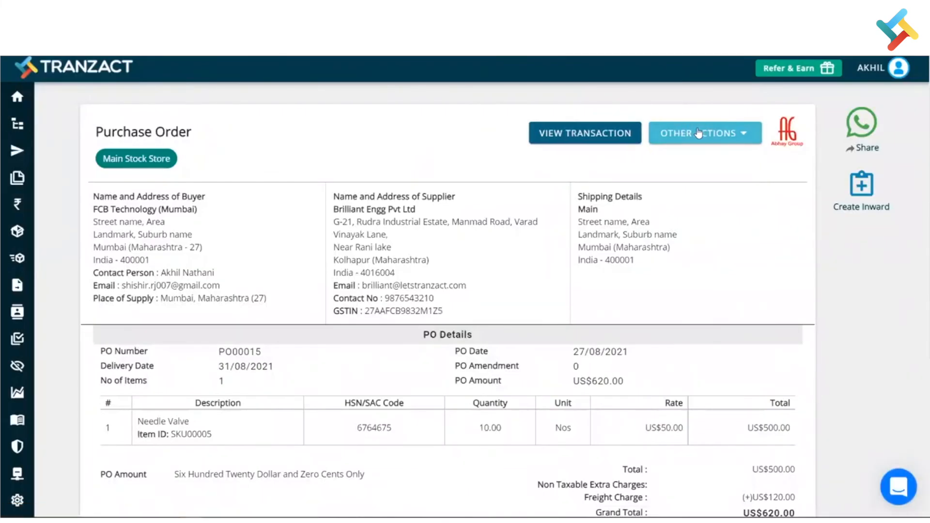
Step: Show the Other Actions menu for PO00015, including Reminder
click(705, 132)
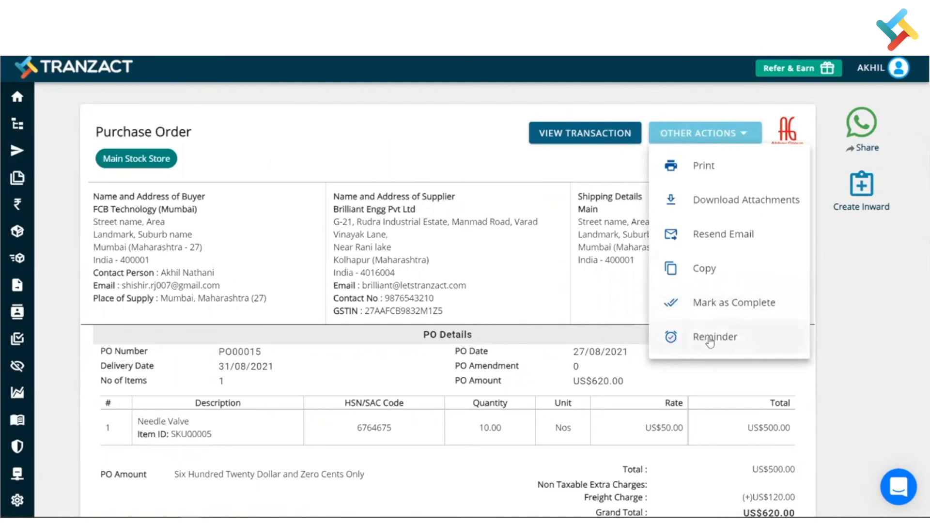
mouse_move(683, 337)
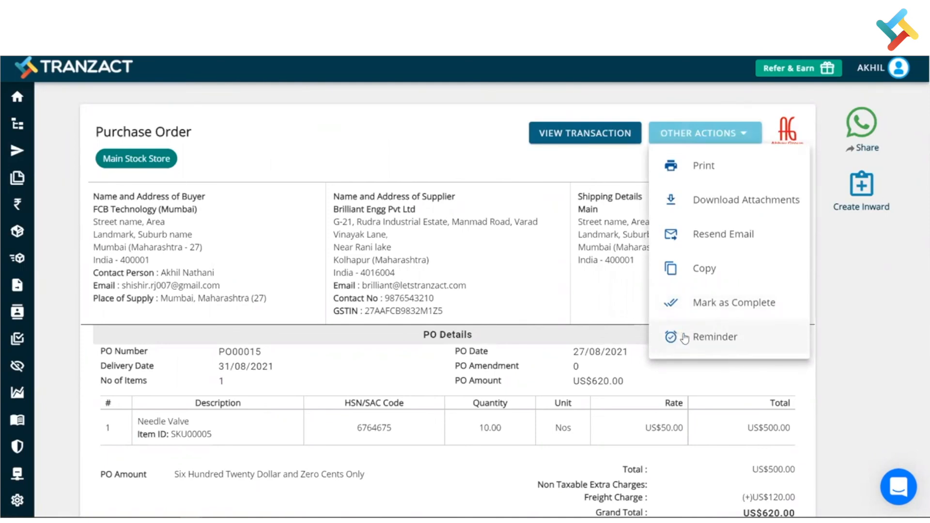
mouse_move(401, 185)
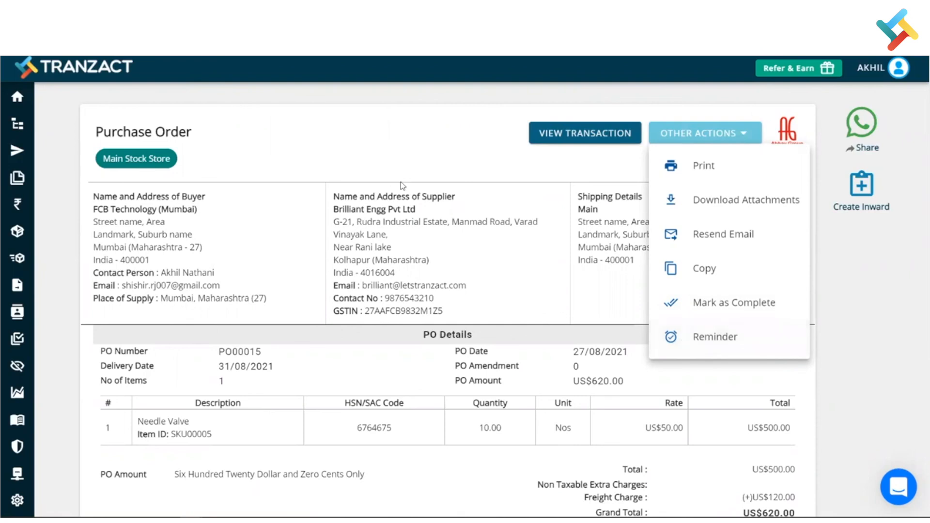
mouse_move(407, 180)
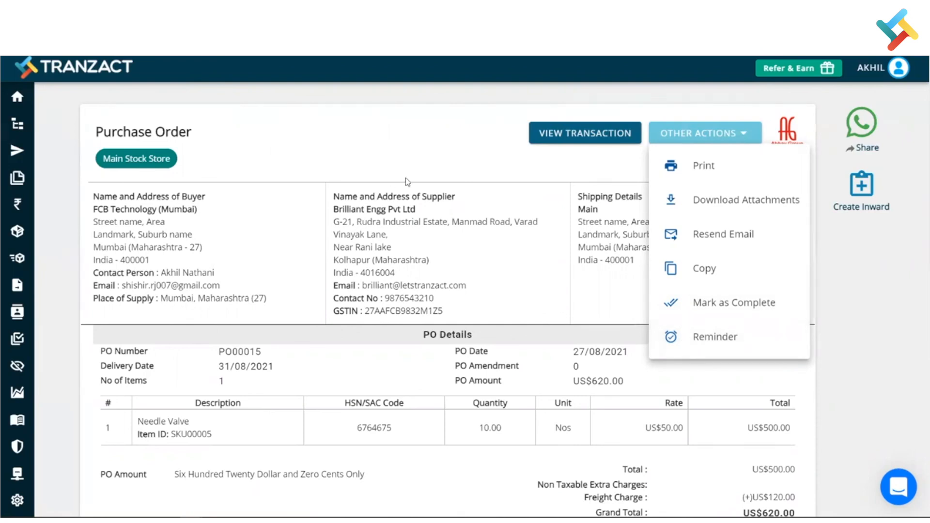